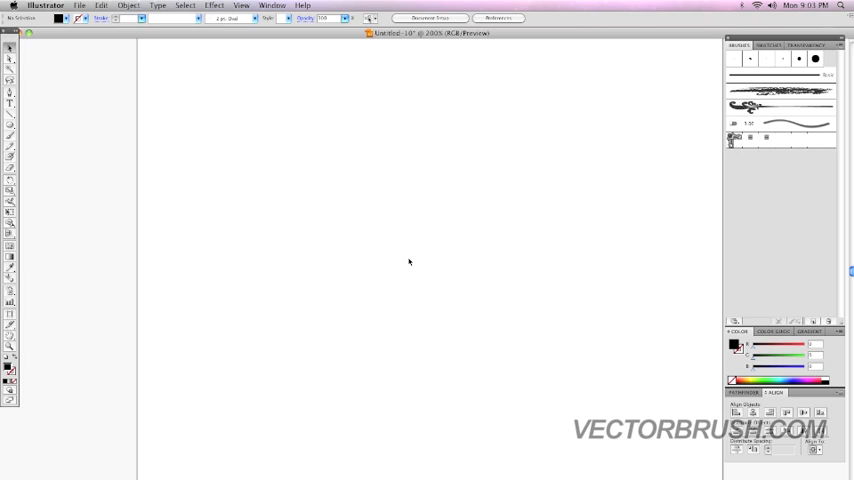
{"action": "mouse_move", "coordinate": [28, 105]}
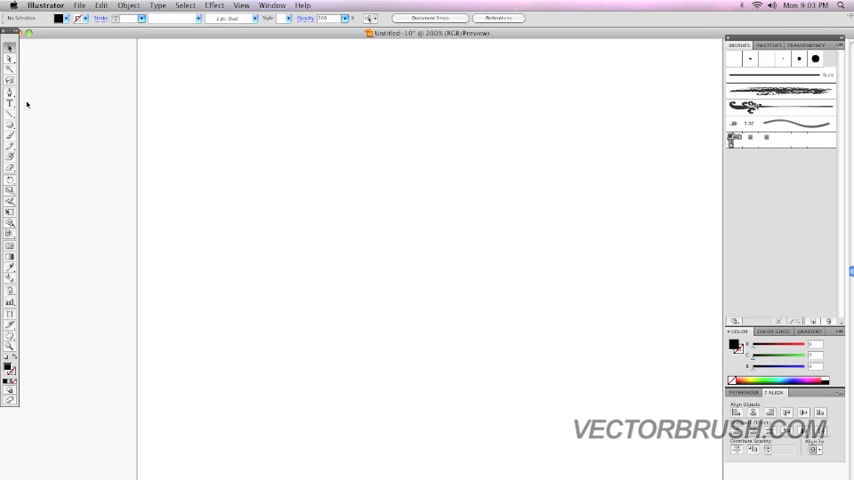
Step: Place live type reading 'TEXT' on the artboard with the Type tool
{"action": "left_click", "coordinate": [9, 103]}
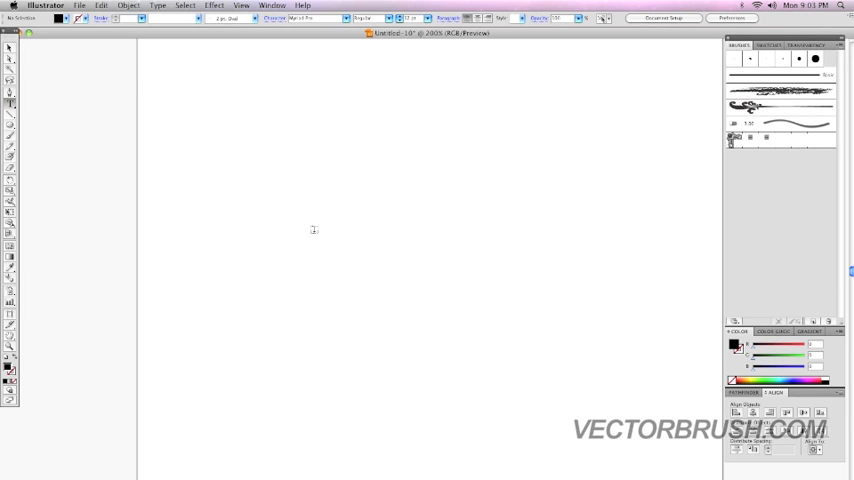
{"action": "type", "text": "TE"}
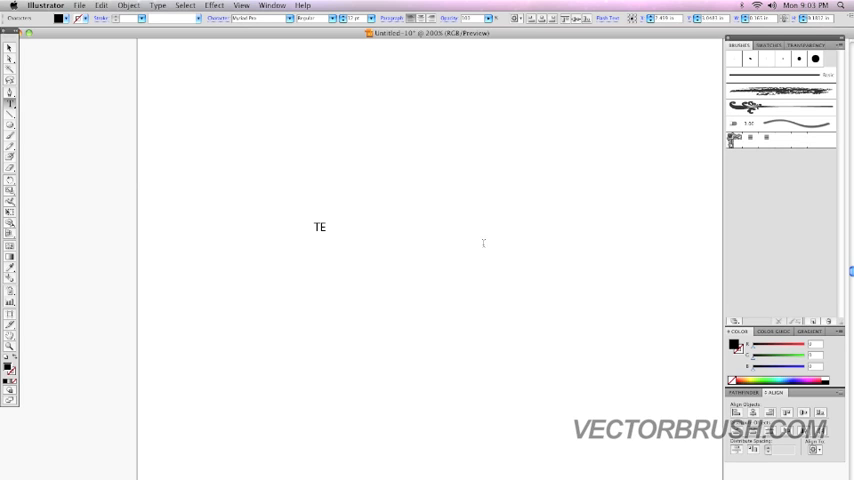
{"action": "type", "text": "XT"}
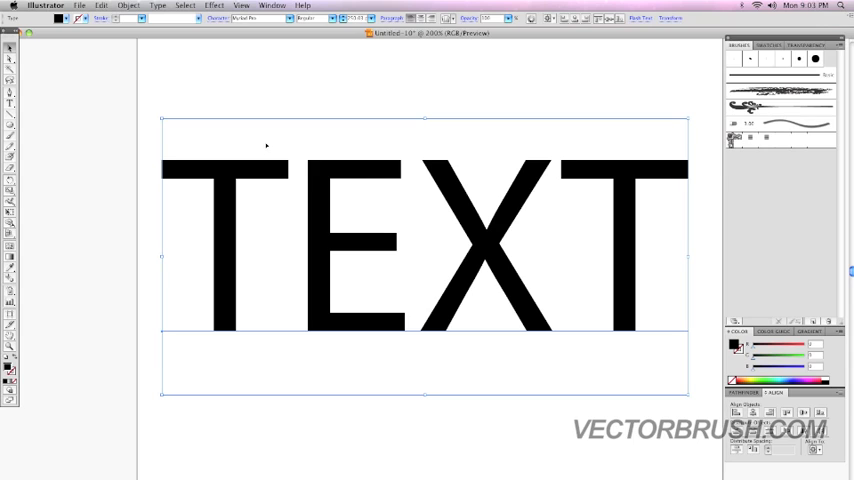
{"action": "mouse_move", "coordinate": [465, 183]}
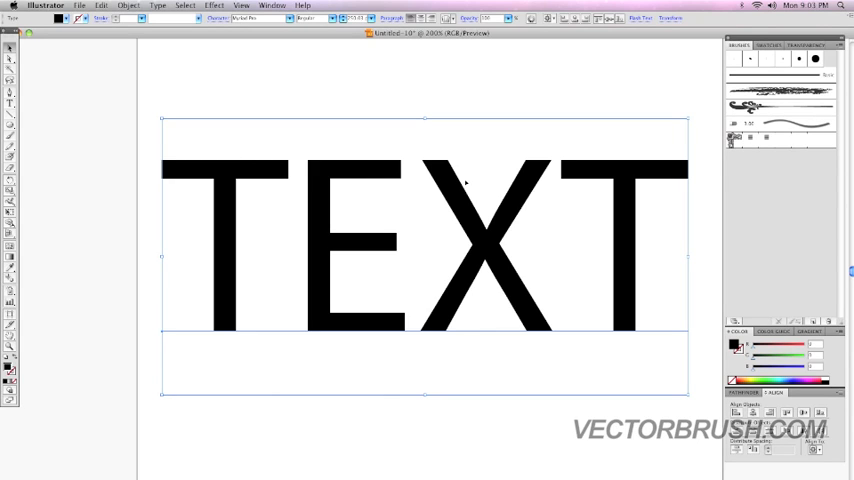
{"action": "mouse_move", "coordinate": [486, 191]}
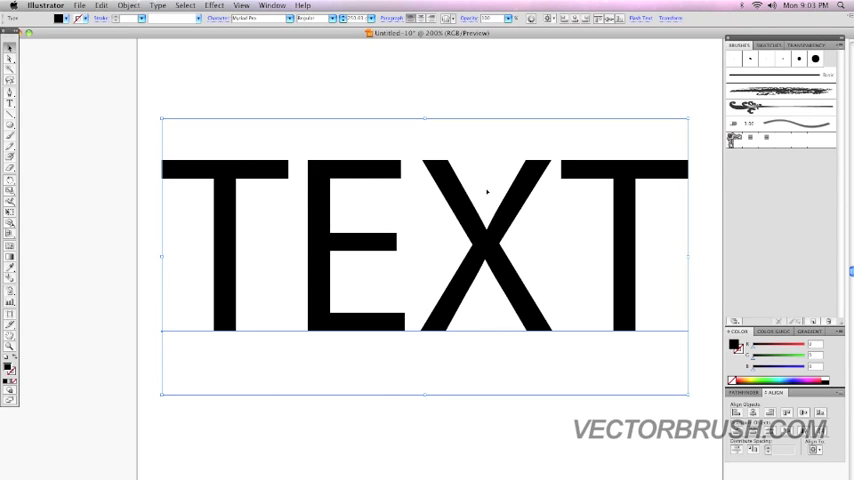
{"action": "mouse_move", "coordinate": [287, 76]}
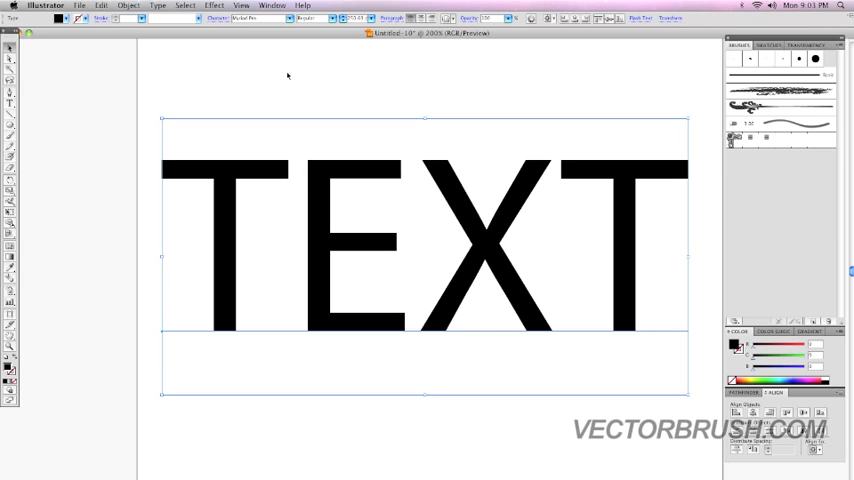
Step: Convert the TEXT type into outlines via Type > Create Outlines
{"action": "left_click", "coordinate": [157, 5]}
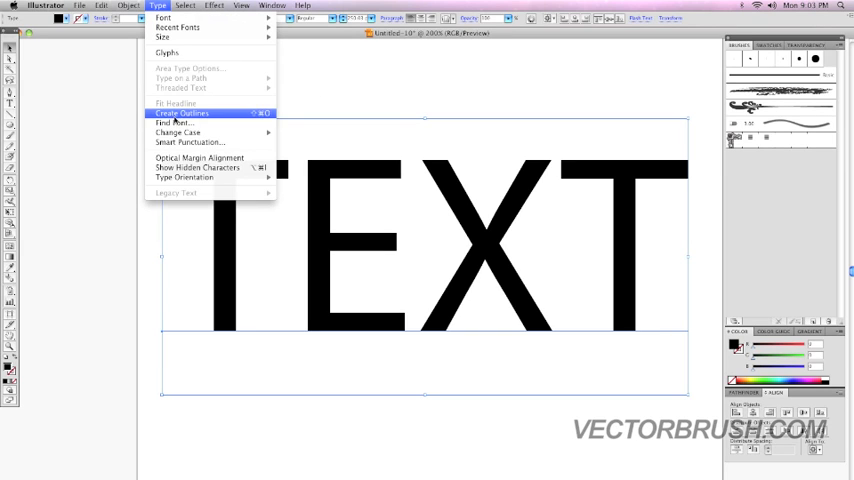
{"action": "left_click", "coordinate": [183, 113]}
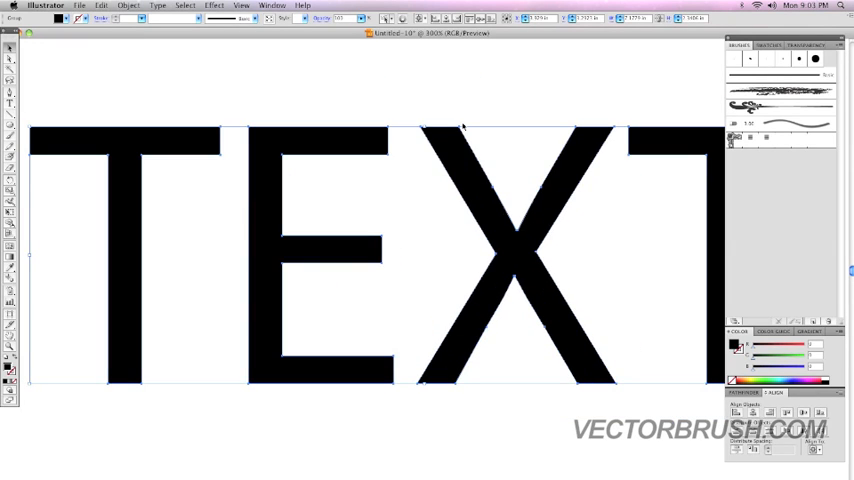
{"action": "mouse_move", "coordinate": [410, 129]}
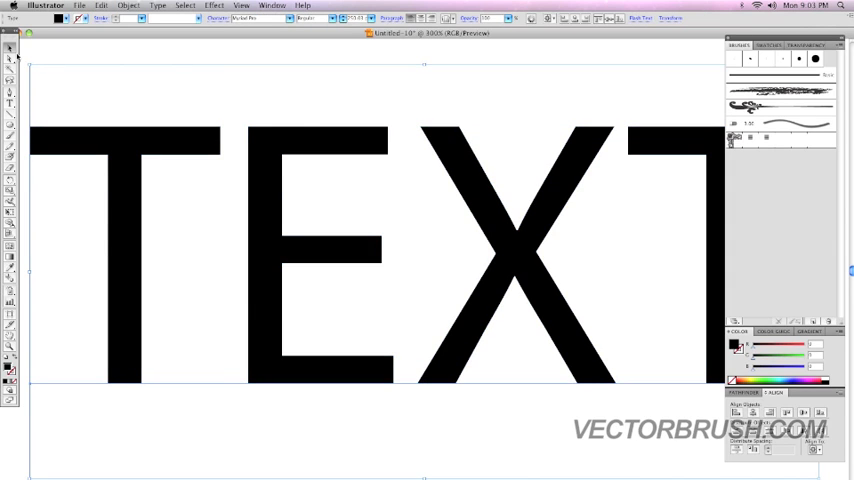
{"action": "mouse_move", "coordinate": [212, 290]}
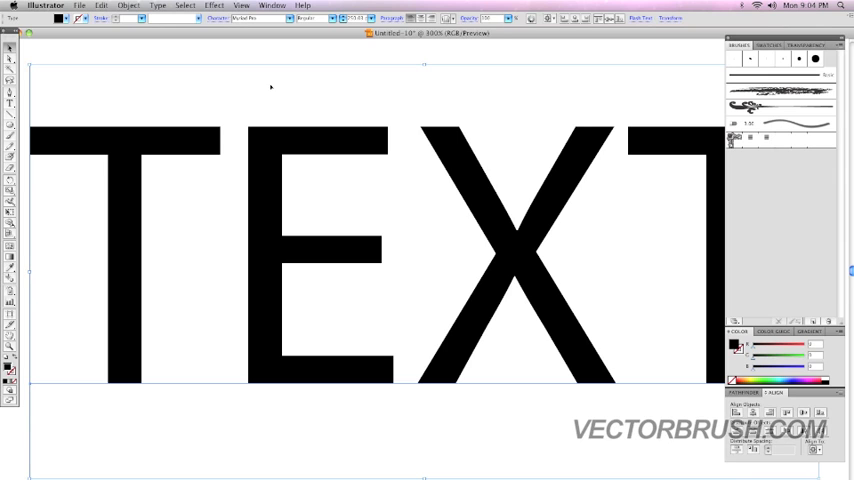
{"action": "mouse_move", "coordinate": [374, 147]}
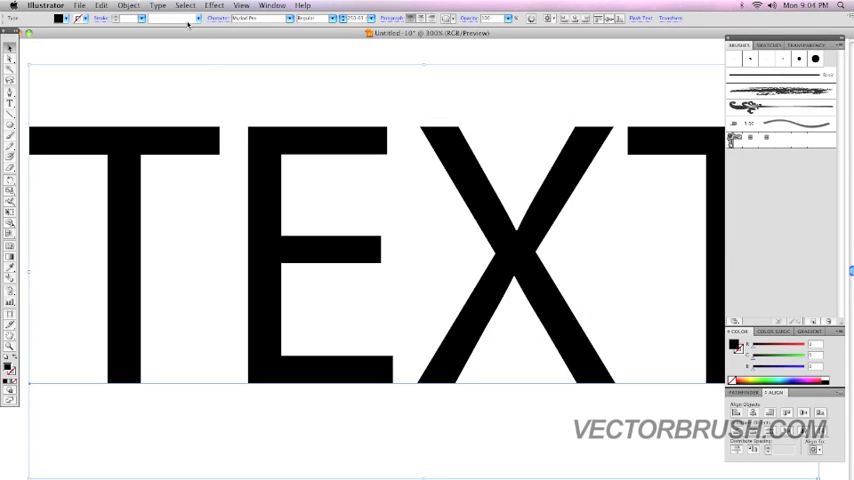
Step: Expand the TEXT type with Object > Expand, keeping Object and Fill checked
{"action": "left_click", "coordinate": [128, 6]}
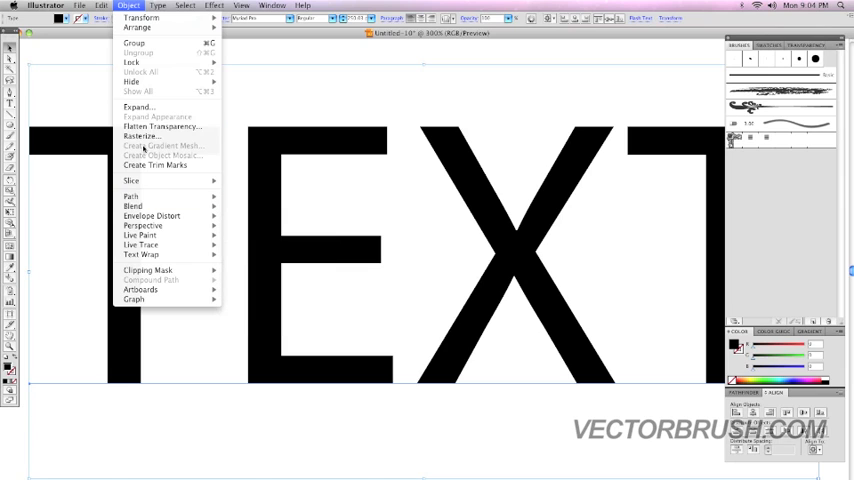
{"action": "left_click", "coordinate": [139, 107]}
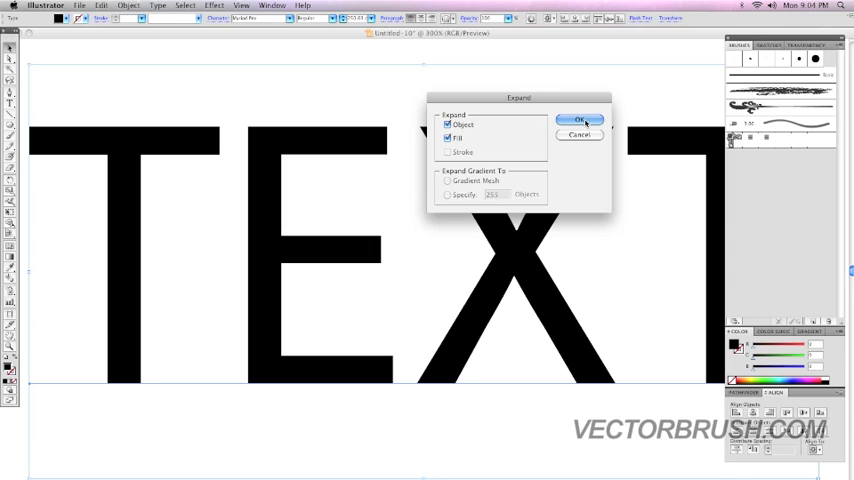
{"action": "left_click", "coordinate": [580, 120]}
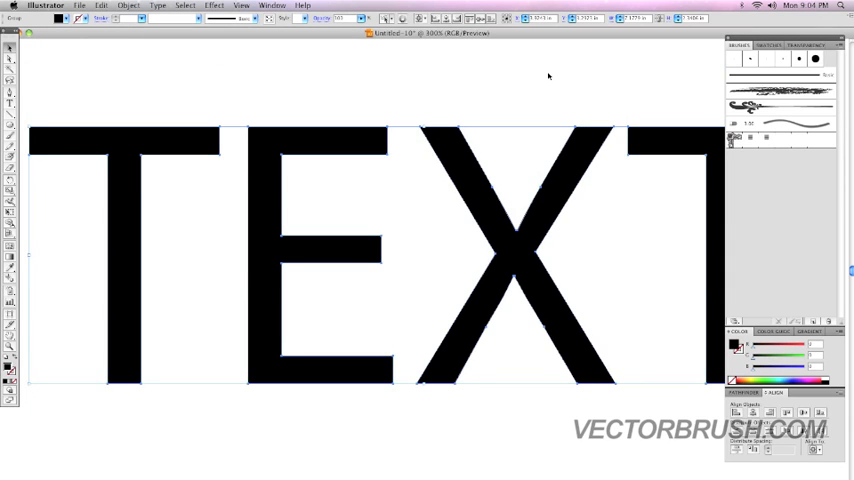